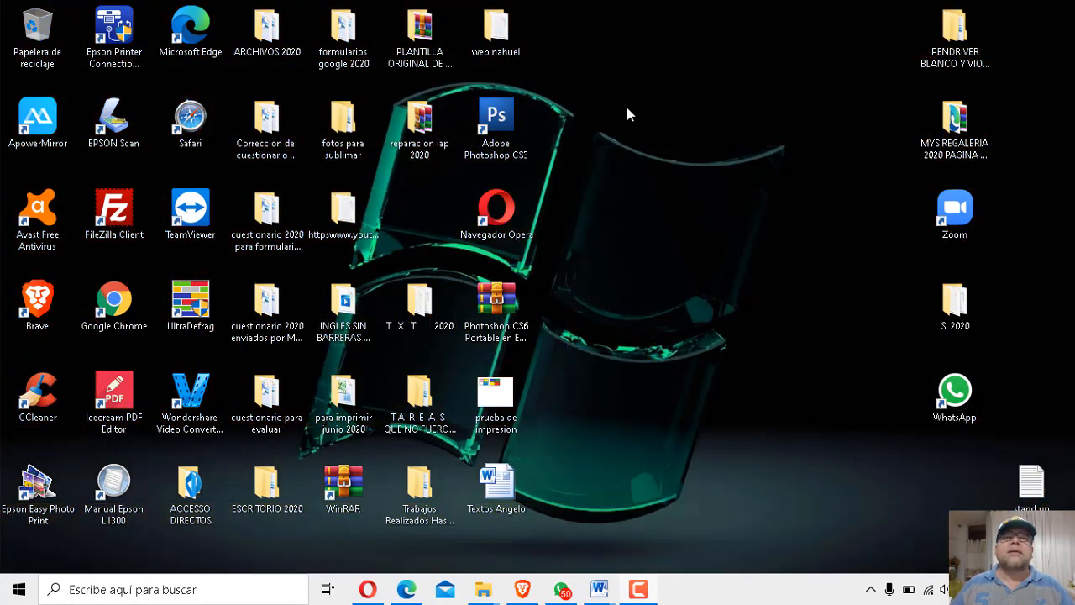
mouse_move(742, 139)
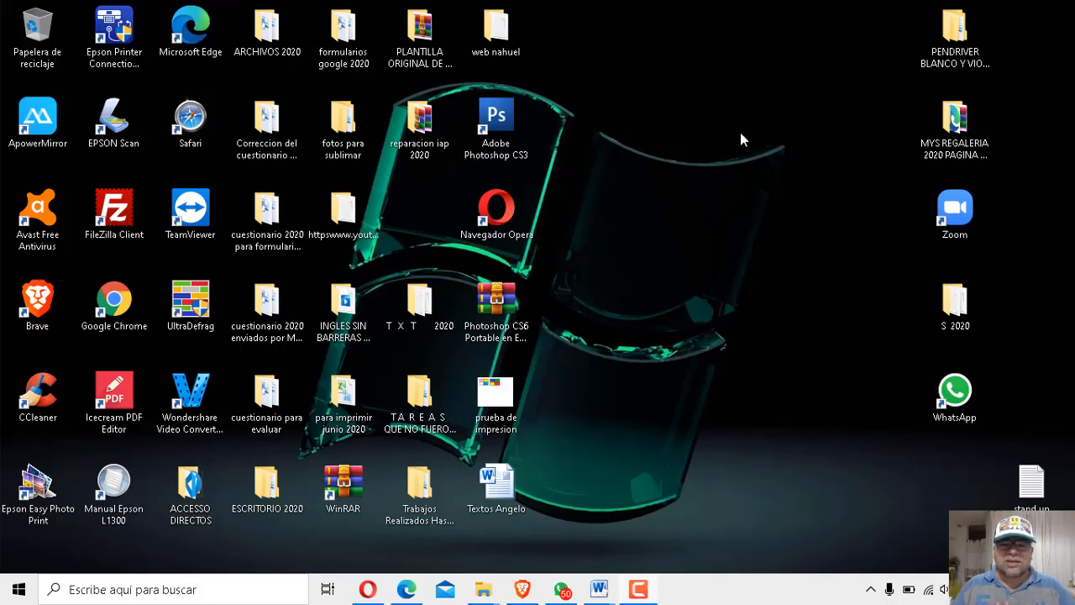
mouse_move(774, 302)
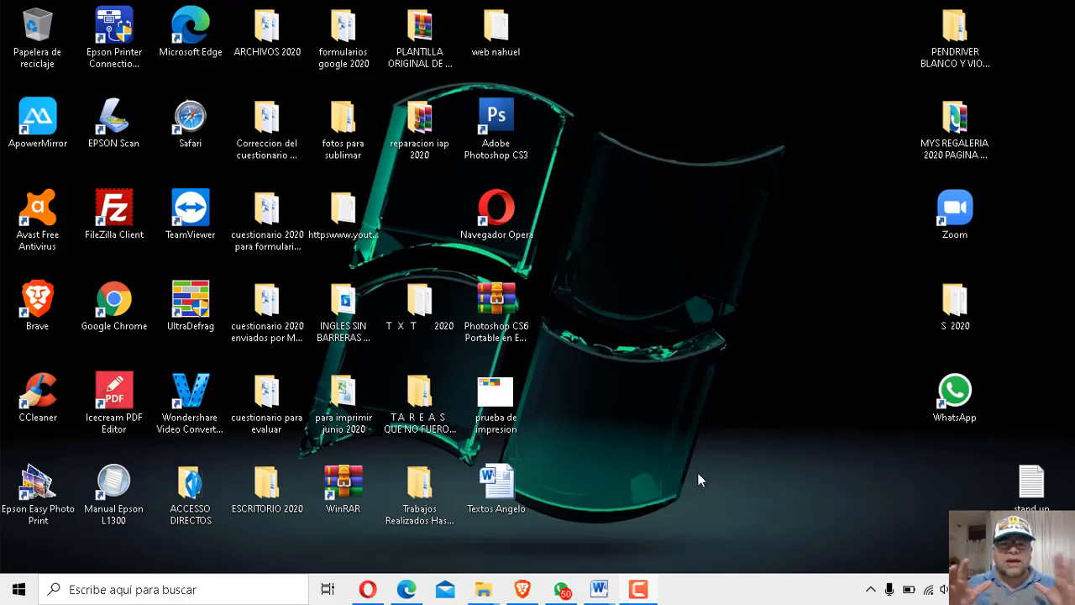
mouse_move(668, 524)
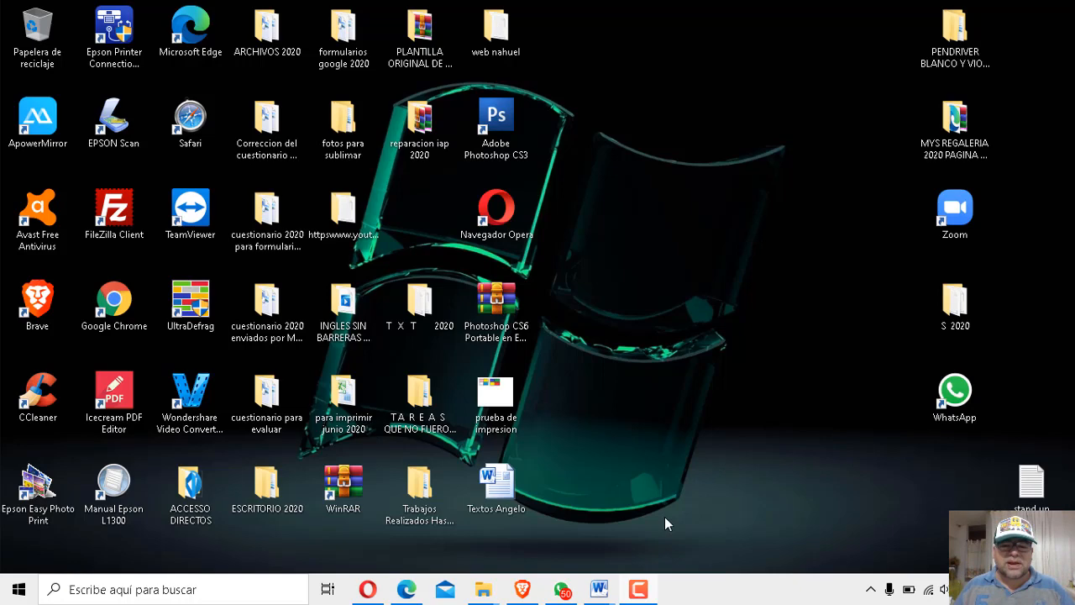
mouse_move(598, 589)
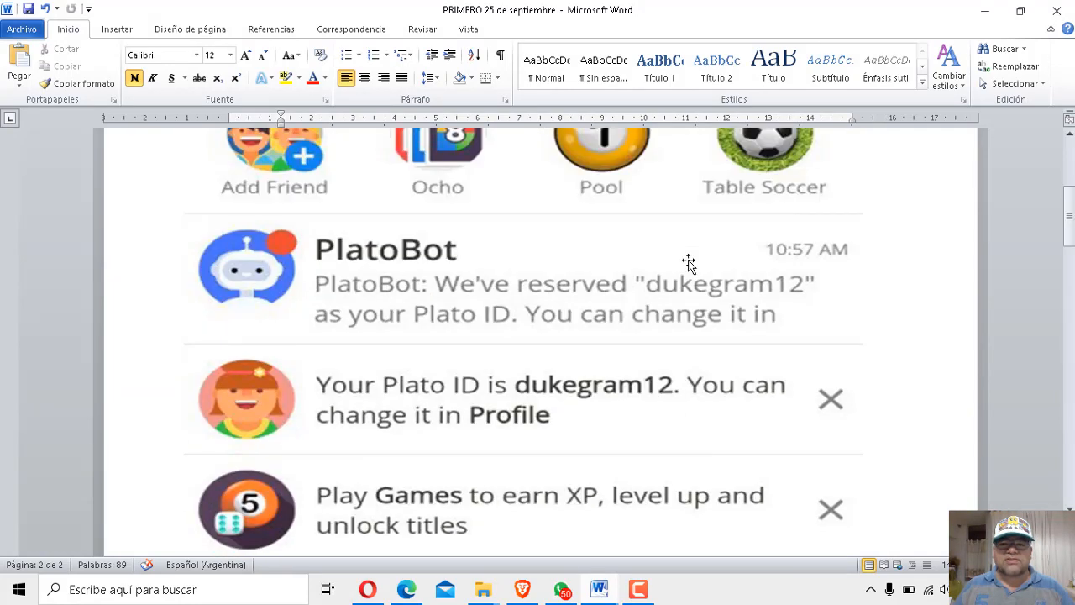
Scroll through the document to find the fifth question and the contact email below it
scroll(up, 3)
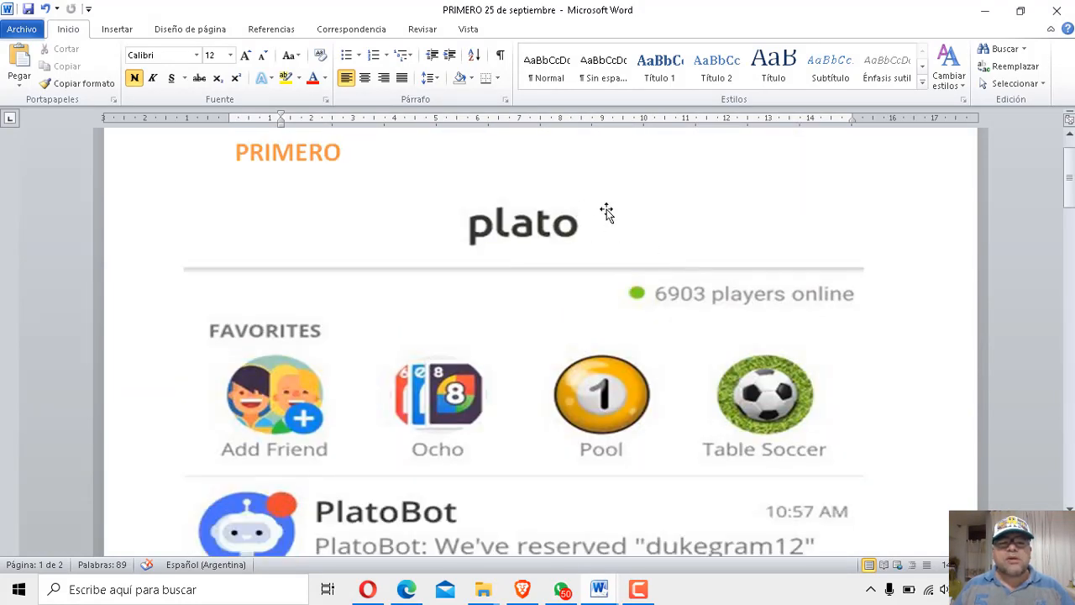
scroll(up, 3)
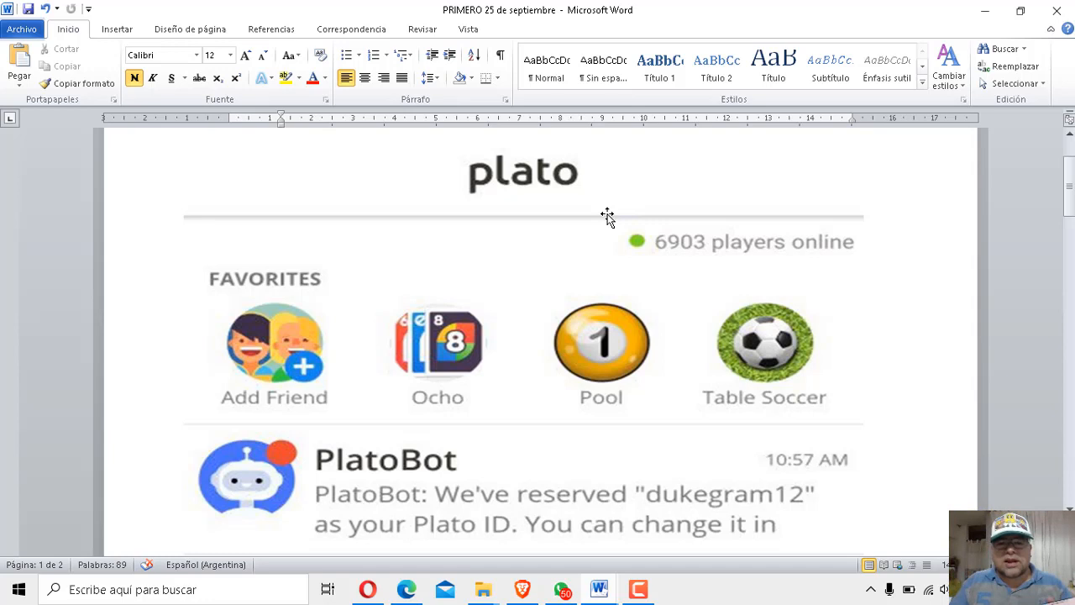
scroll(down, 3)
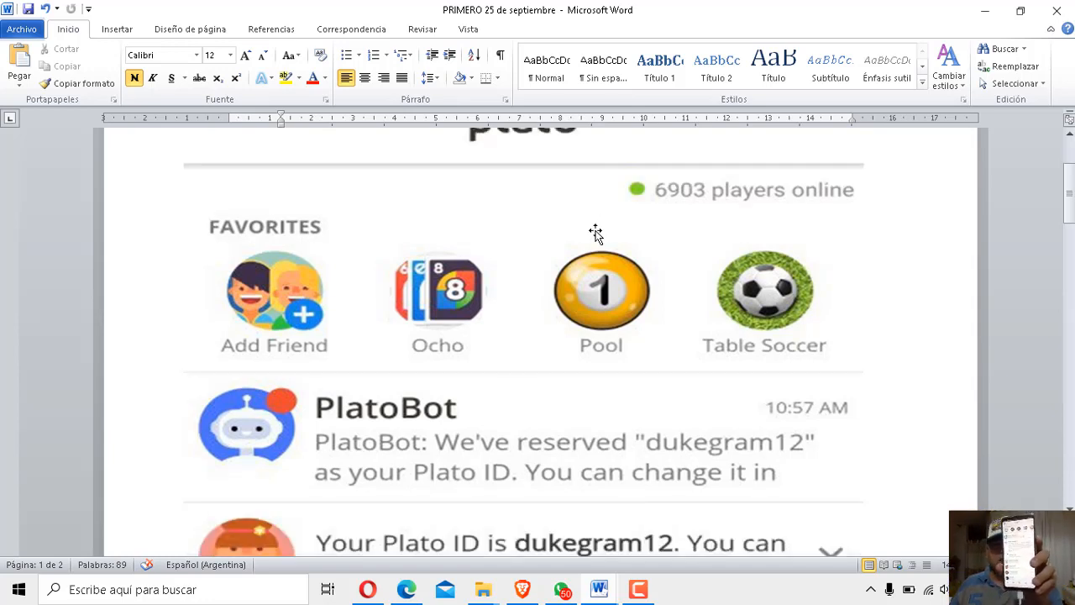
scroll(down, 3)
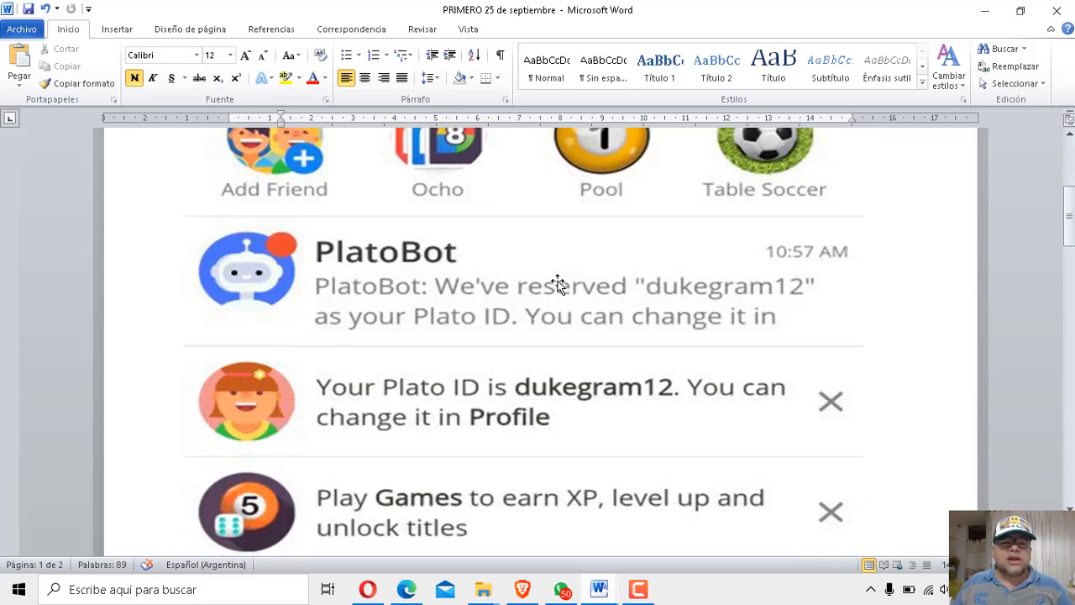
scroll(up, 3)
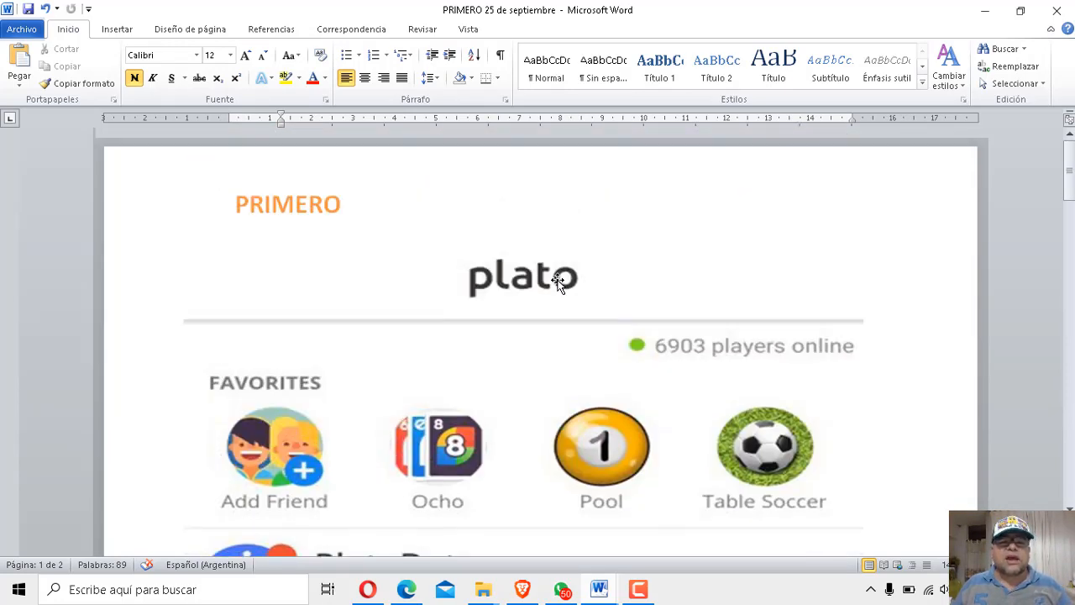
scroll(down, 3)
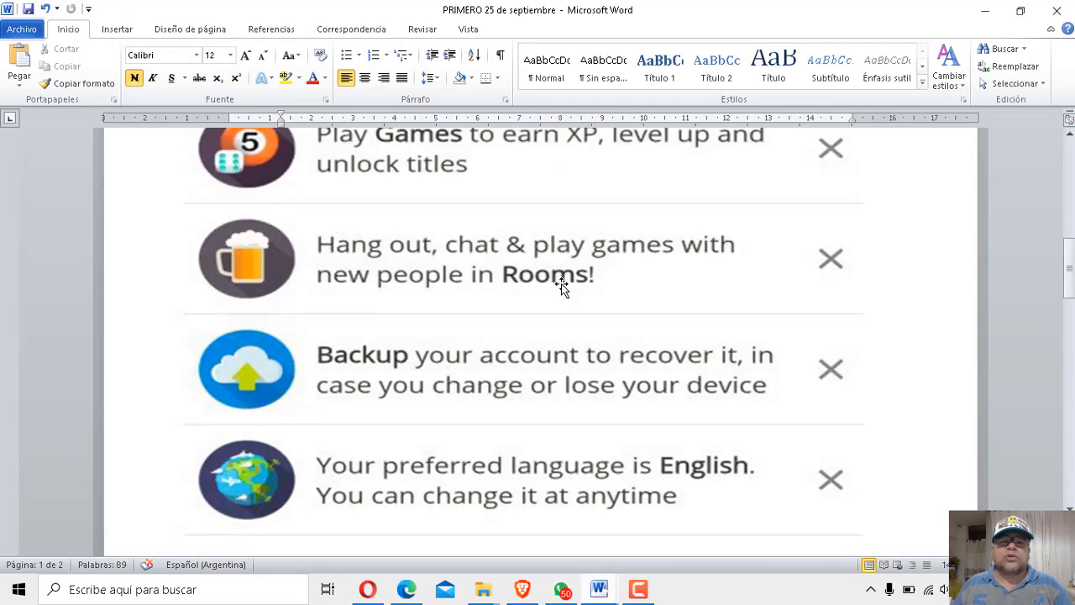
scroll(up, 3)
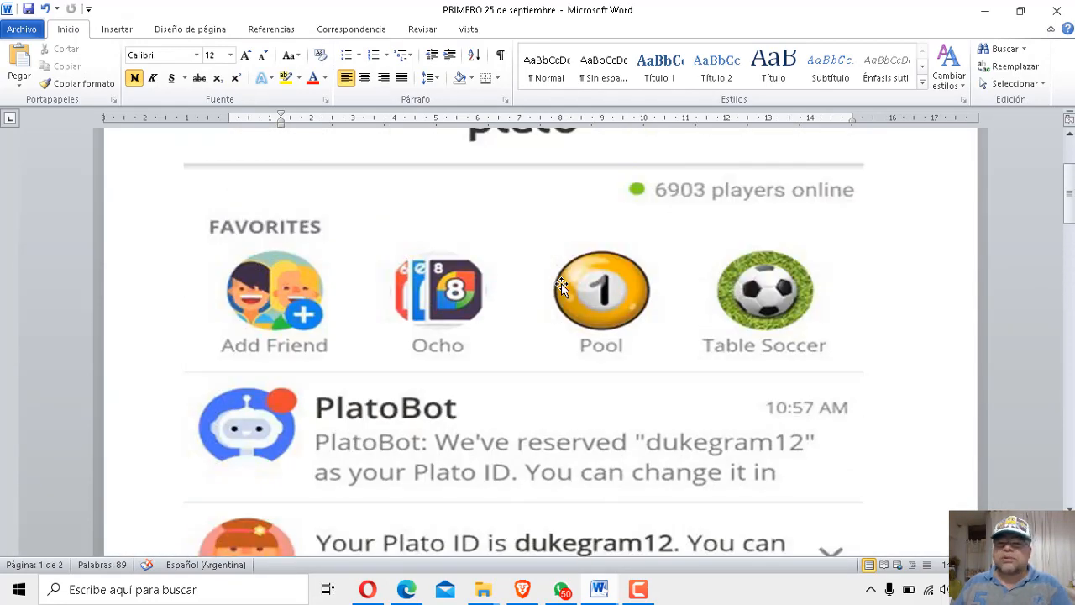
mouse_move(723, 220)
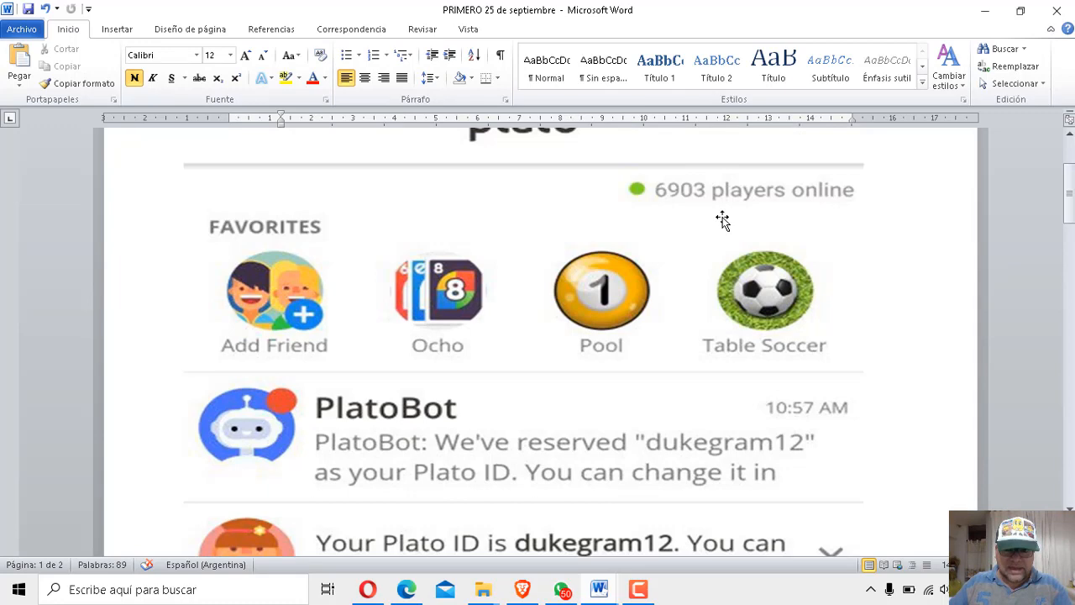
mouse_move(882, 257)
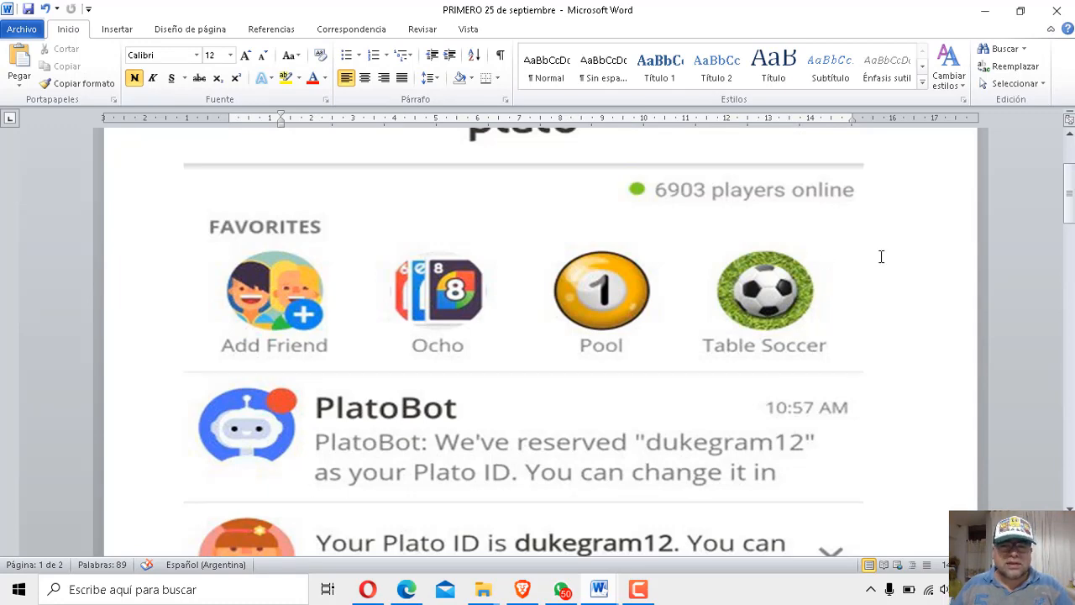
scroll(down, 3)
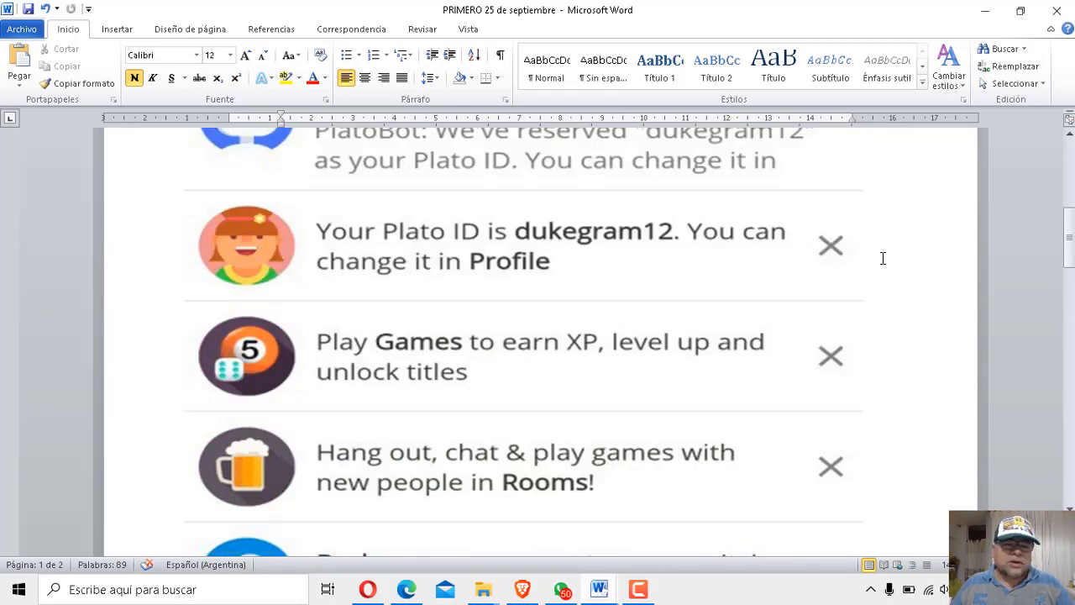
scroll(down, 3)
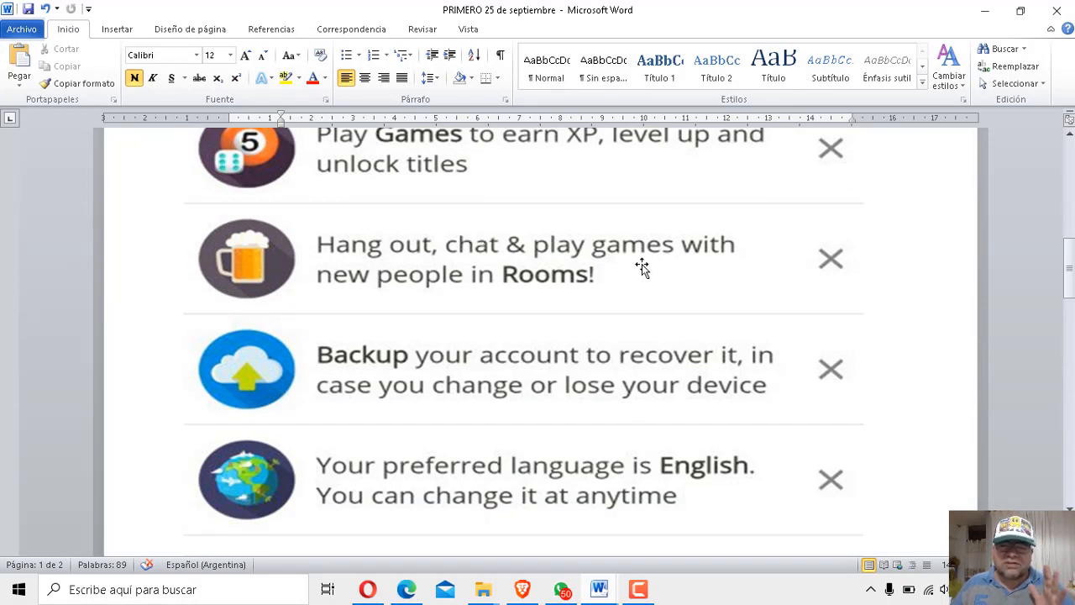
scroll(down, 3)
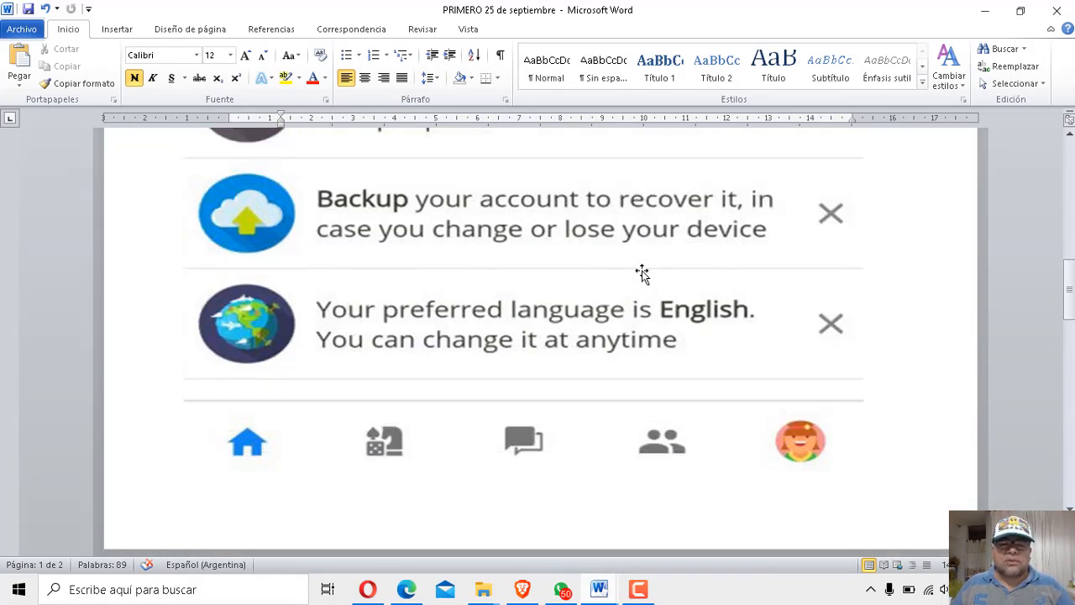
scroll(down, 3)
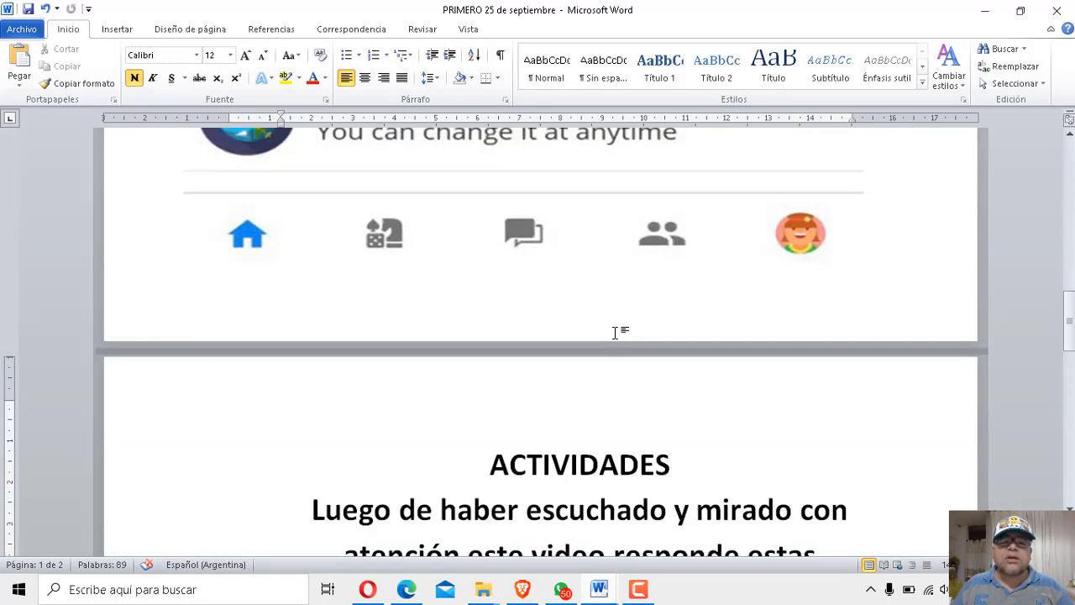
scroll(down, 3)
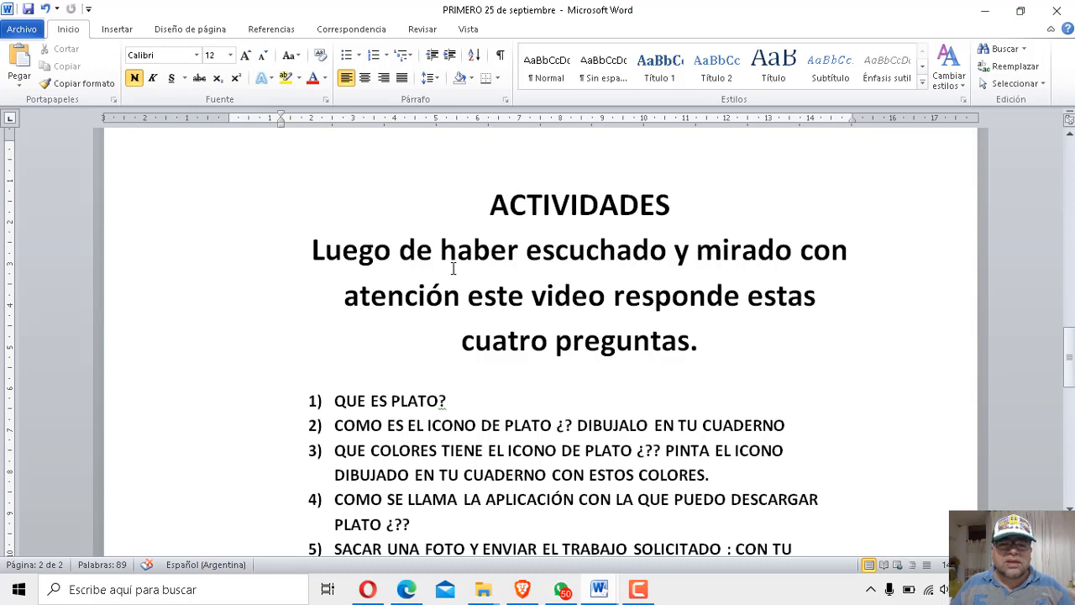
Delete the empty paragraph between question five and the email address
click(283, 377)
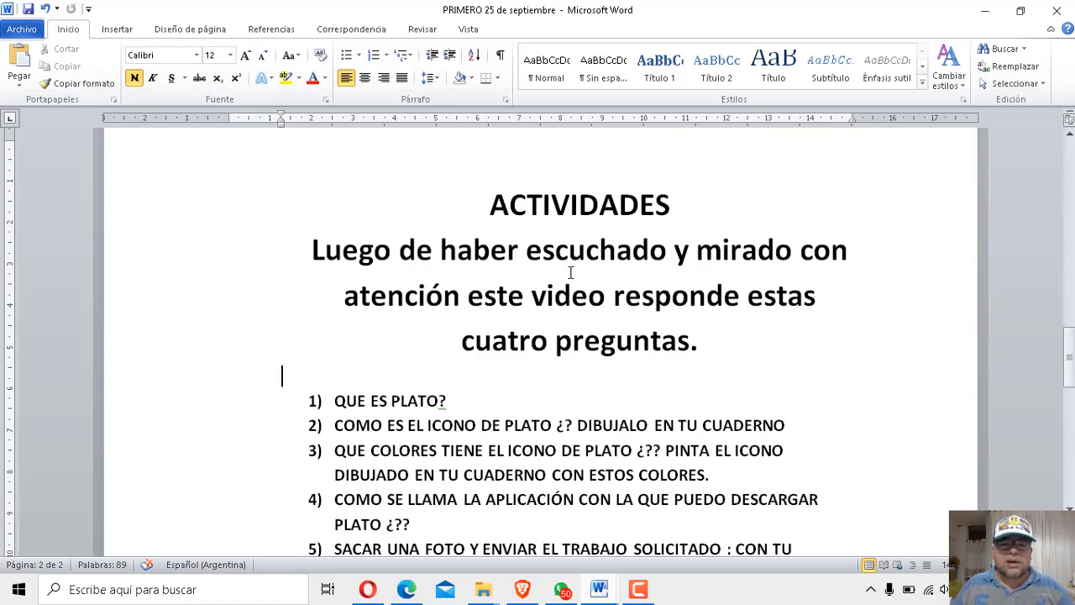
mouse_move(578, 334)
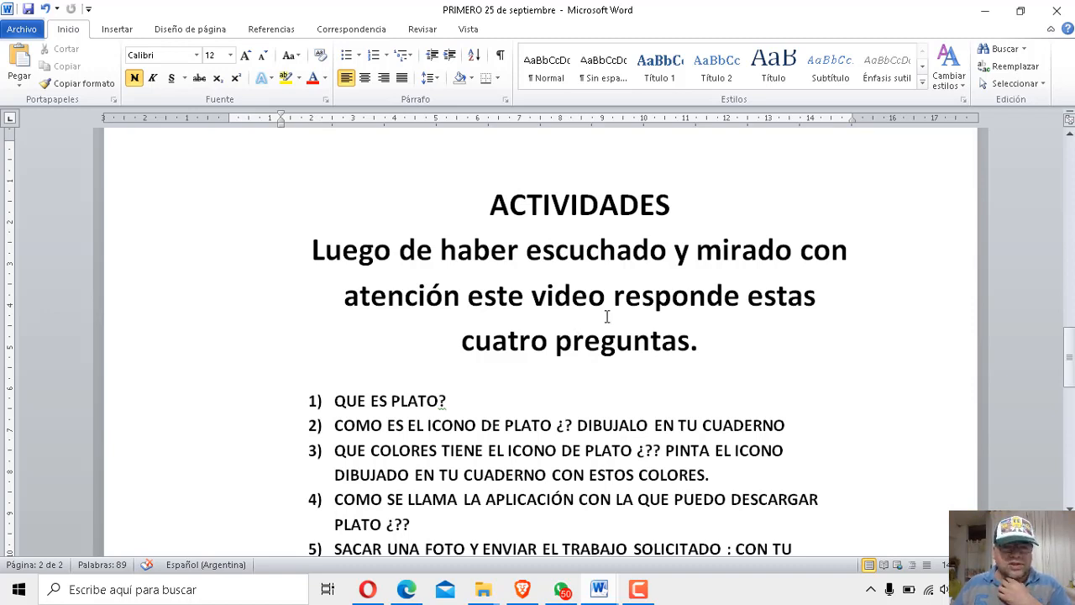
scroll(down, 3)
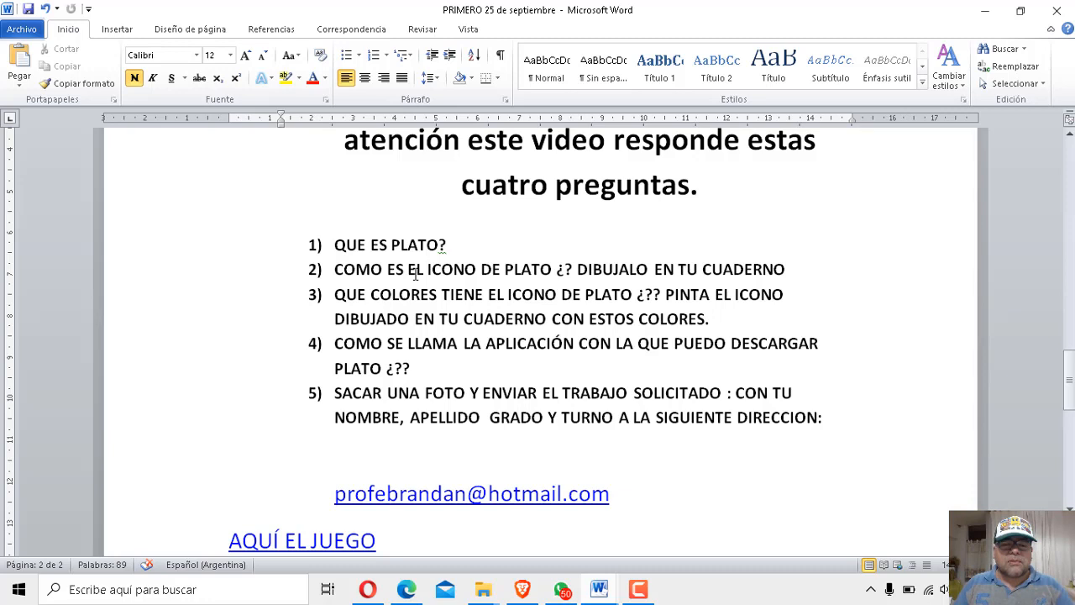
click(282, 219)
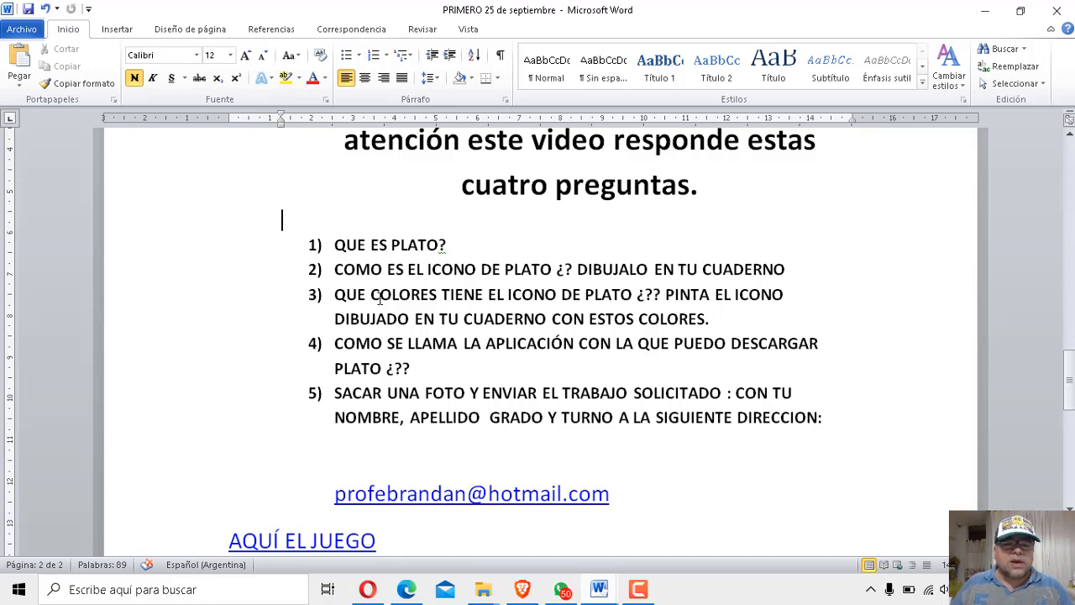
mouse_move(481, 288)
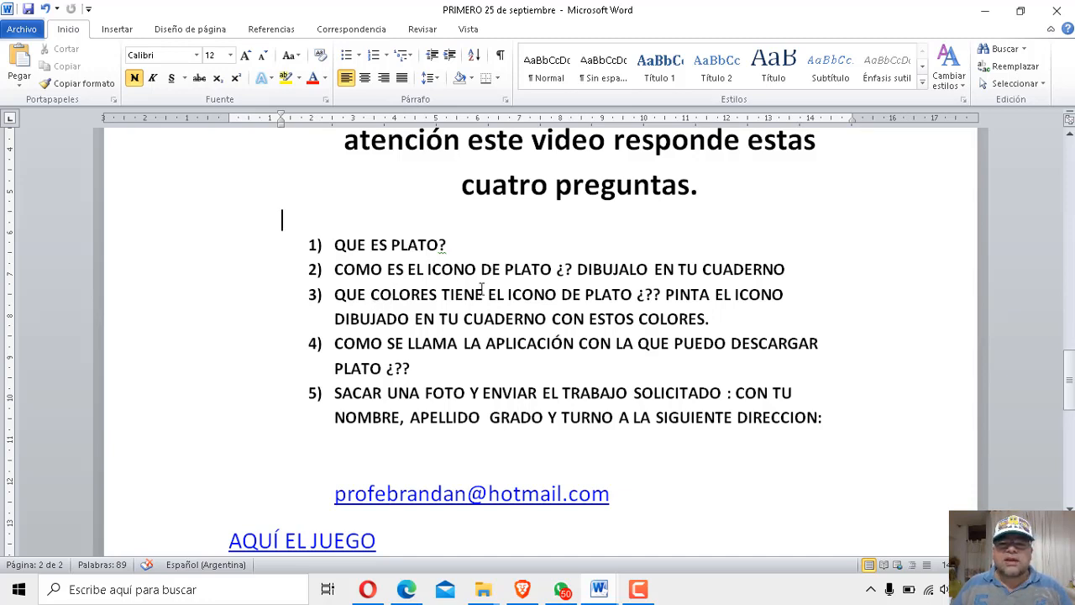
mouse_move(796, 286)
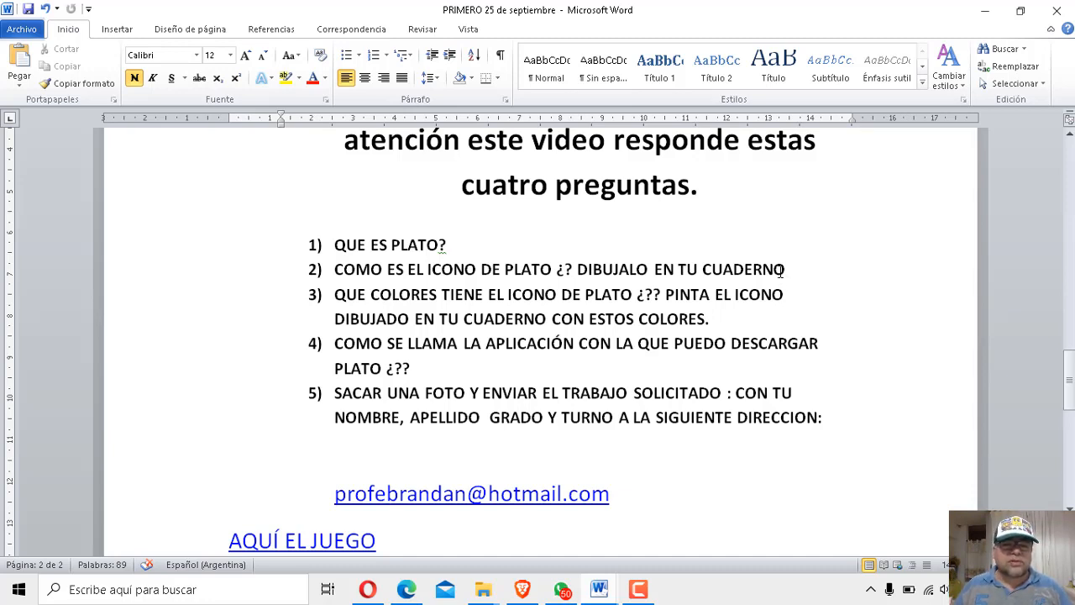
click(282, 219)
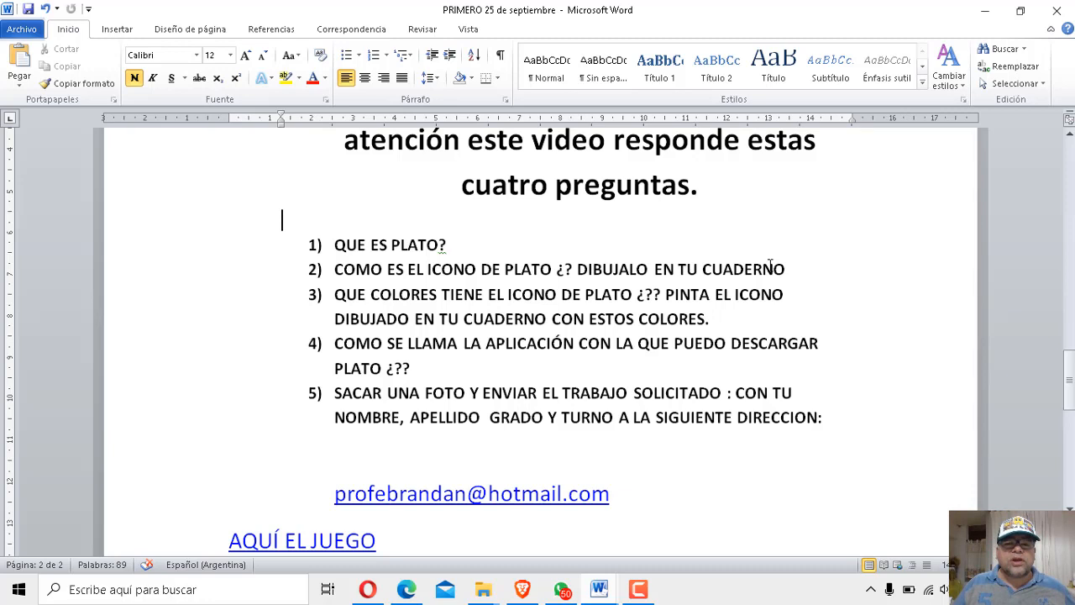
mouse_move(757, 263)
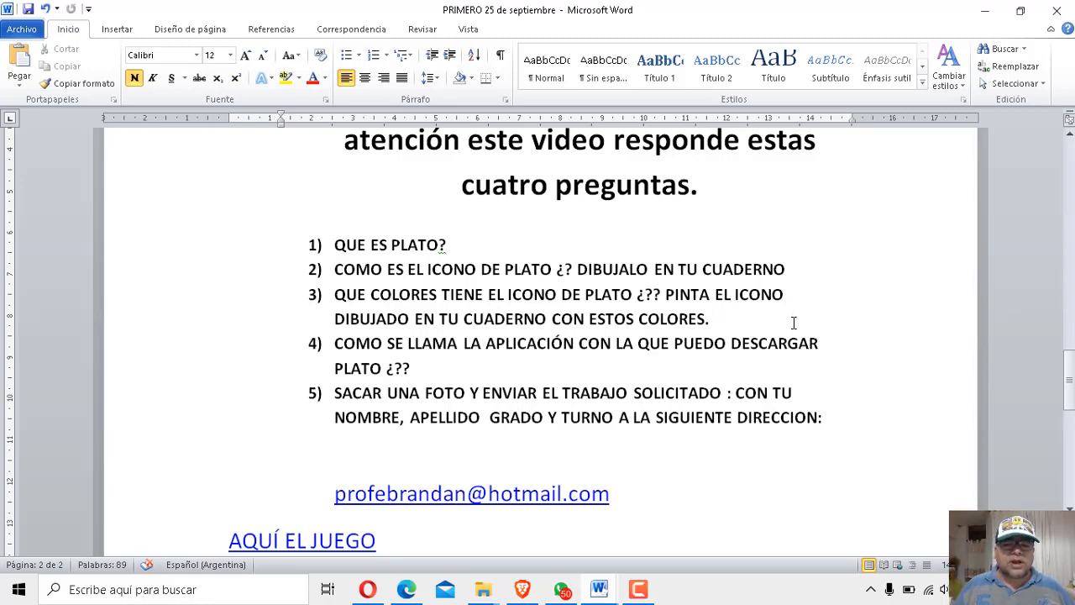
mouse_move(522, 343)
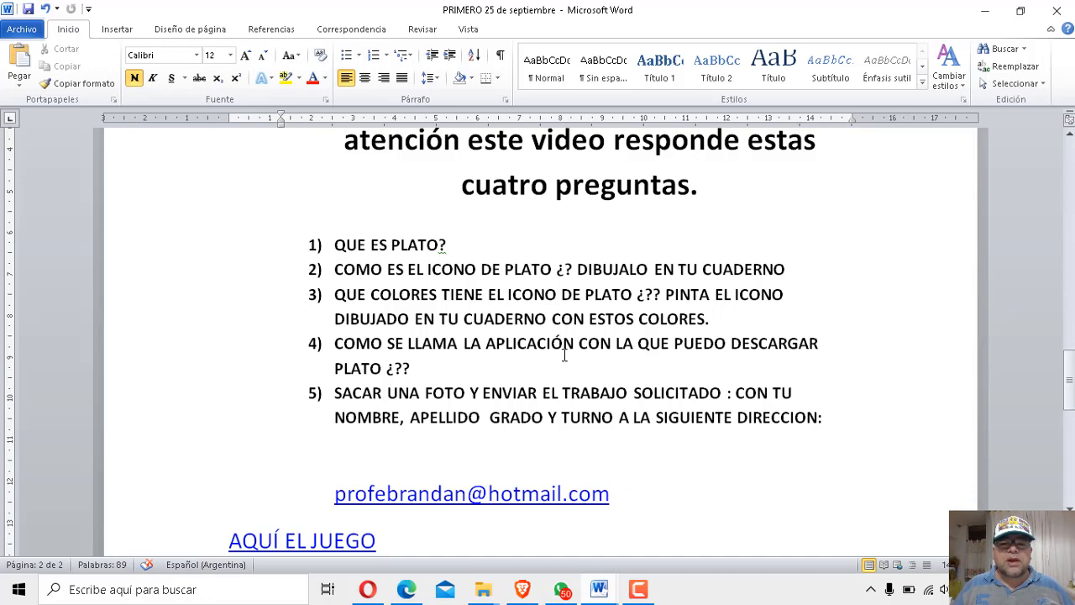
click(282, 220)
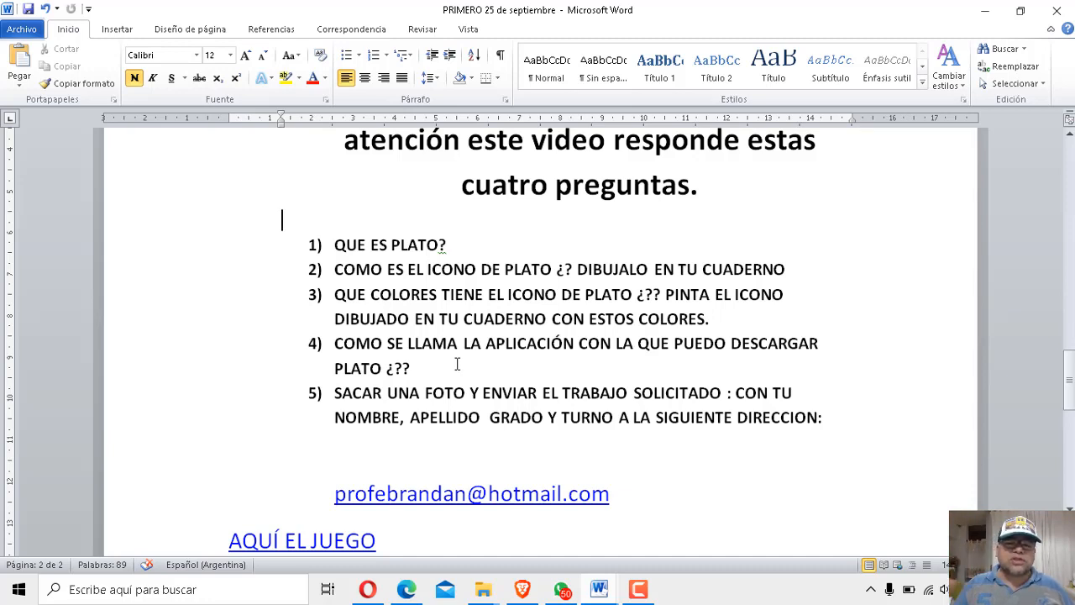
mouse_move(378, 412)
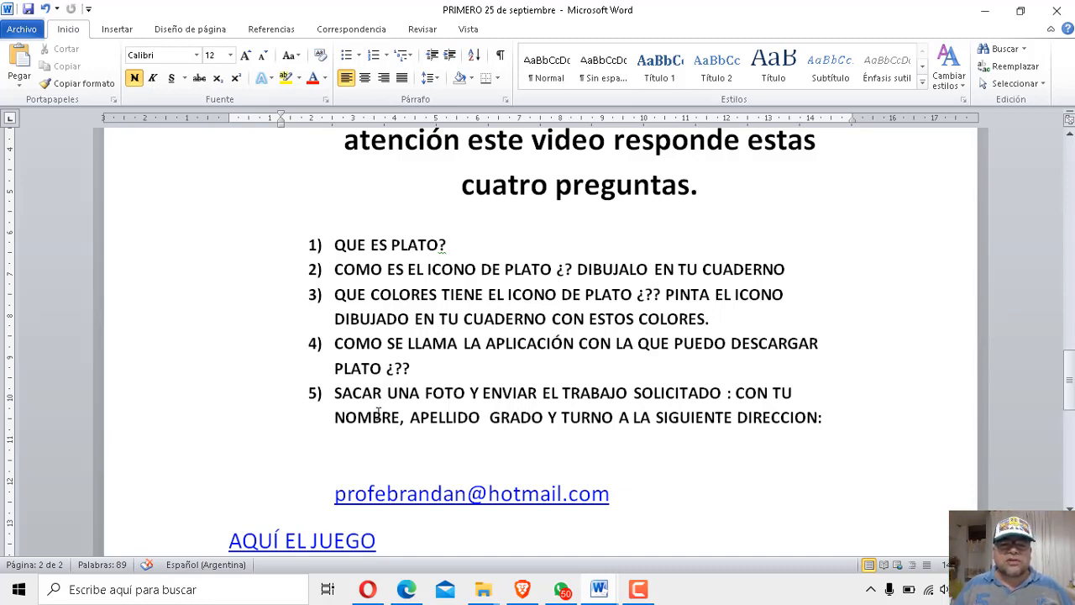
mouse_move(622, 432)
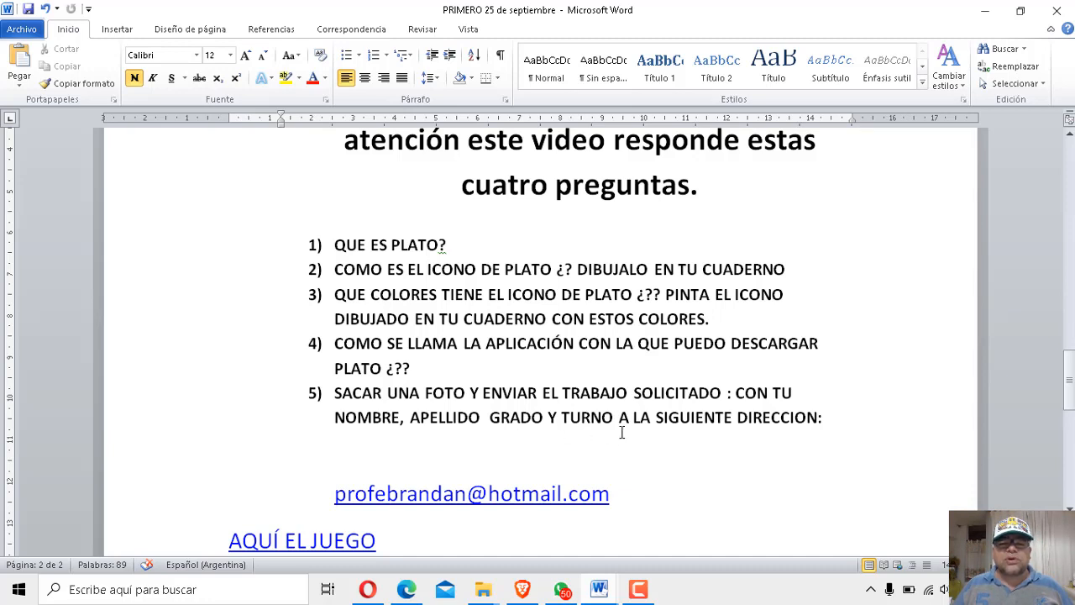
mouse_move(668, 419)
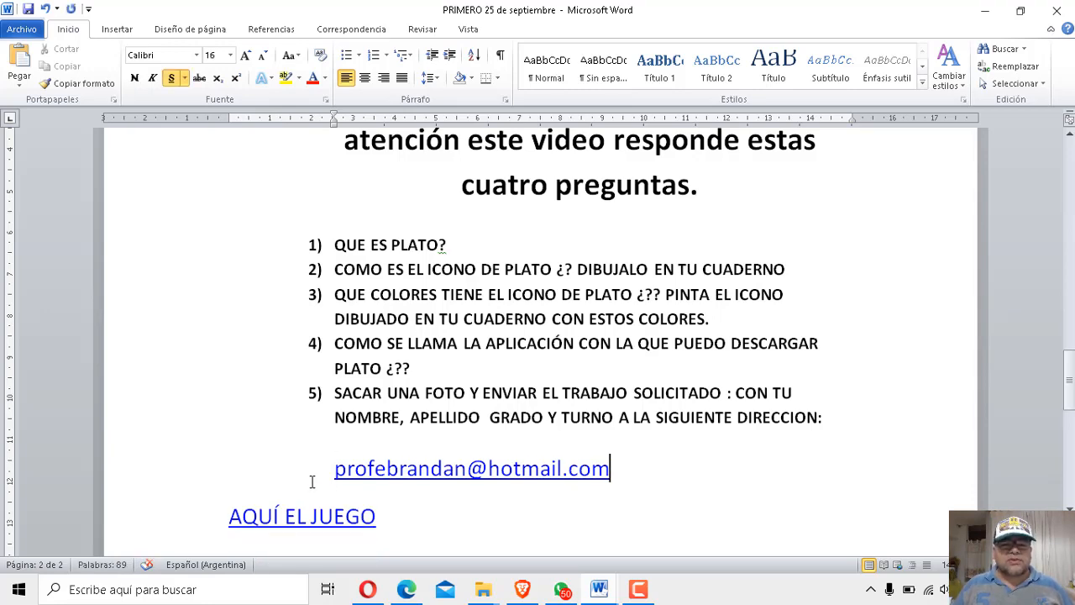
mouse_move(646, 484)
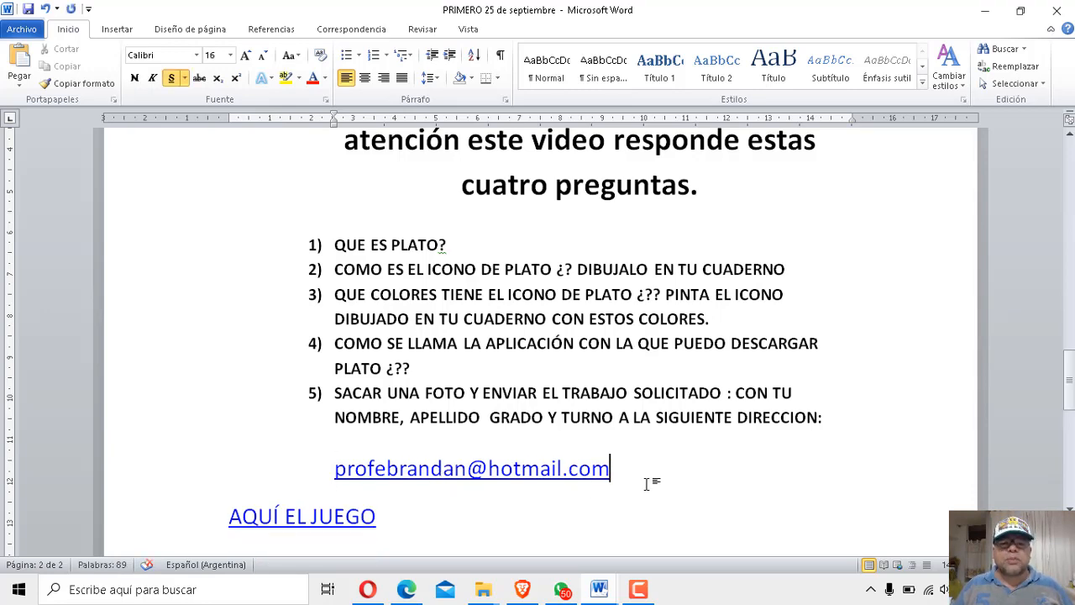
scroll(down, 3)
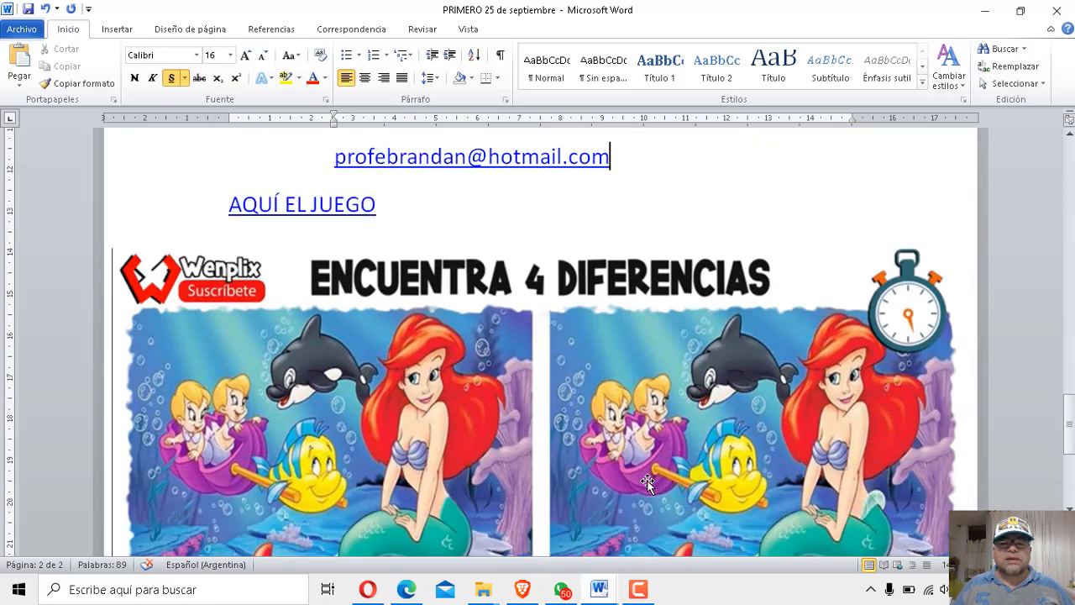
scroll(up, 3)
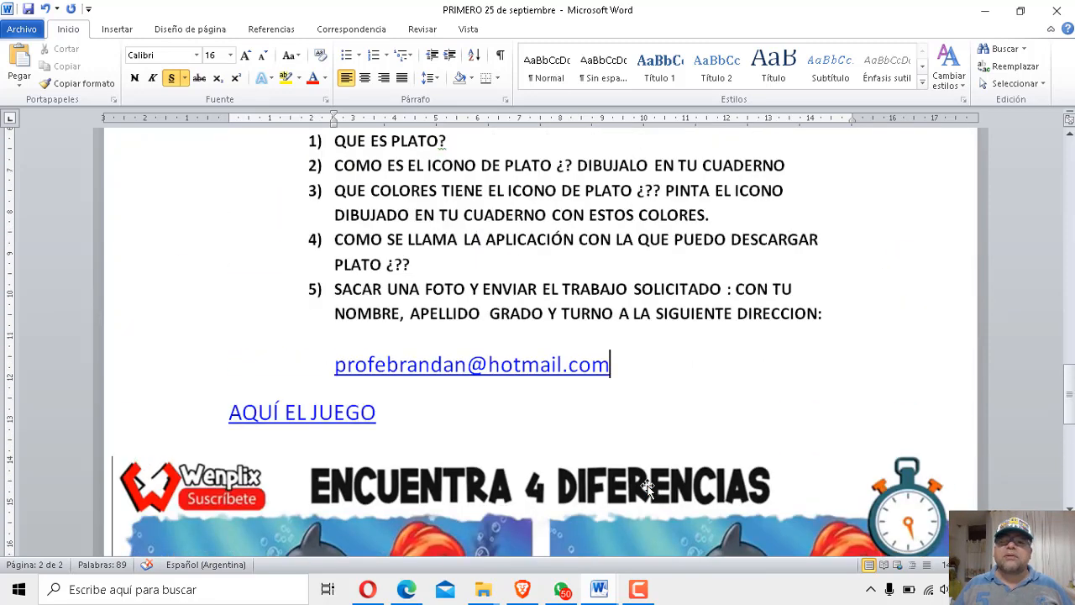
scroll(up, 3)
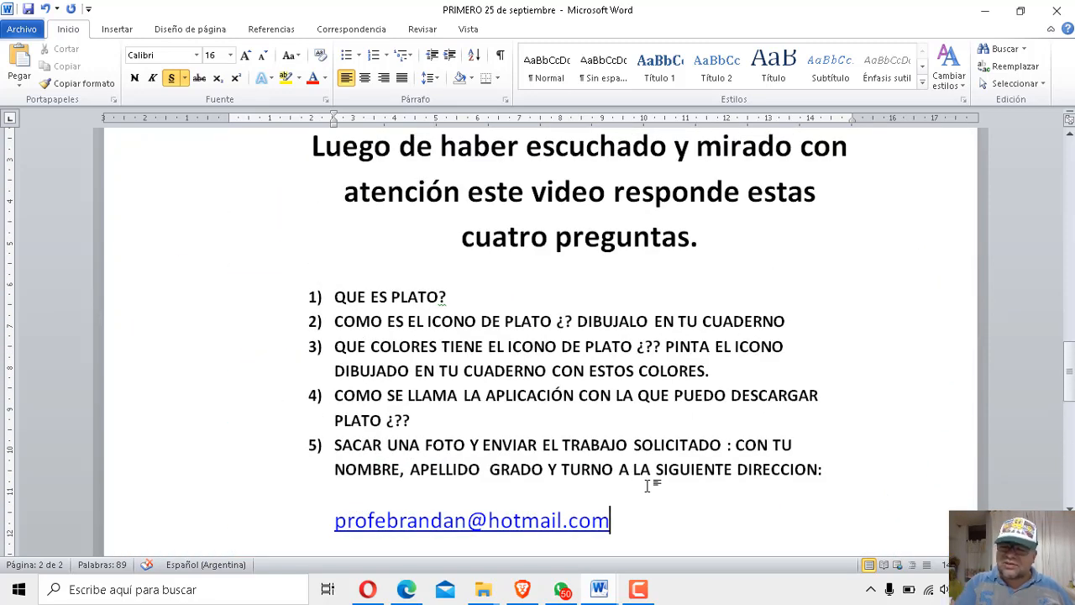
mouse_move(630, 459)
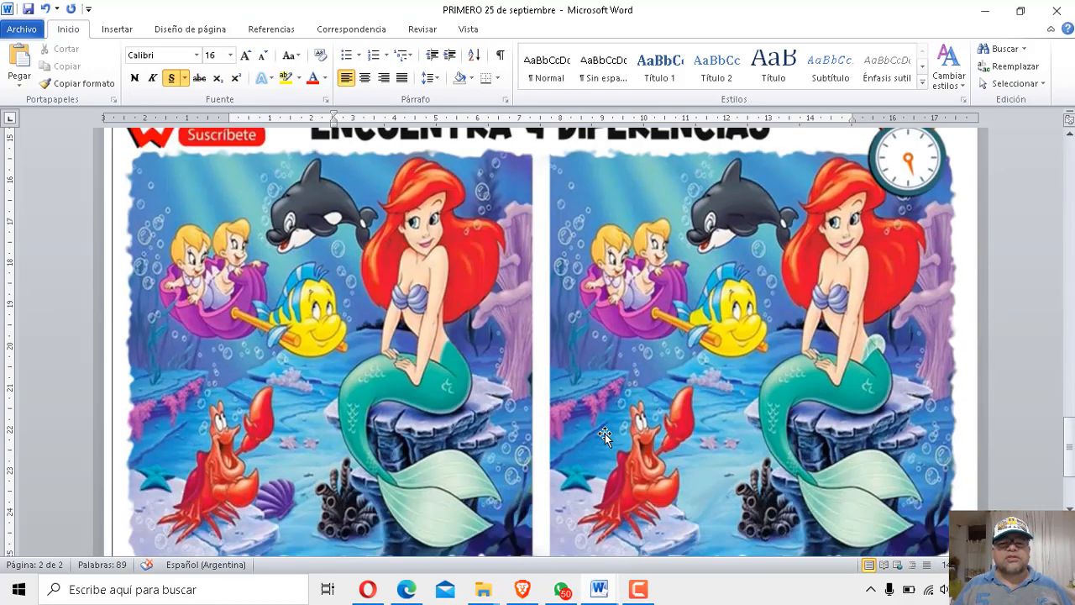
mouse_move(596, 445)
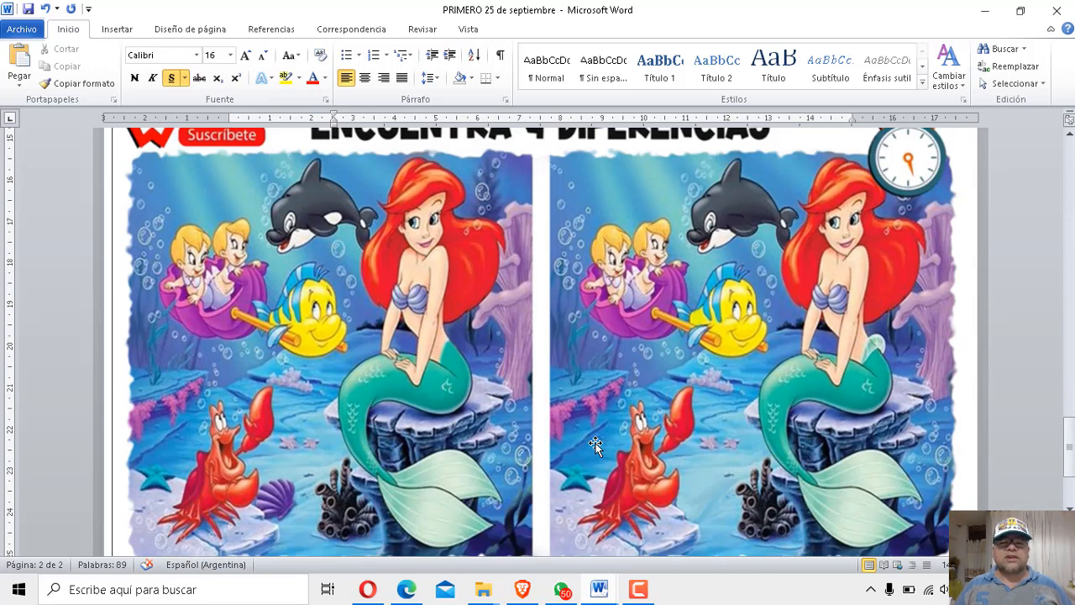
scroll(up, 3)
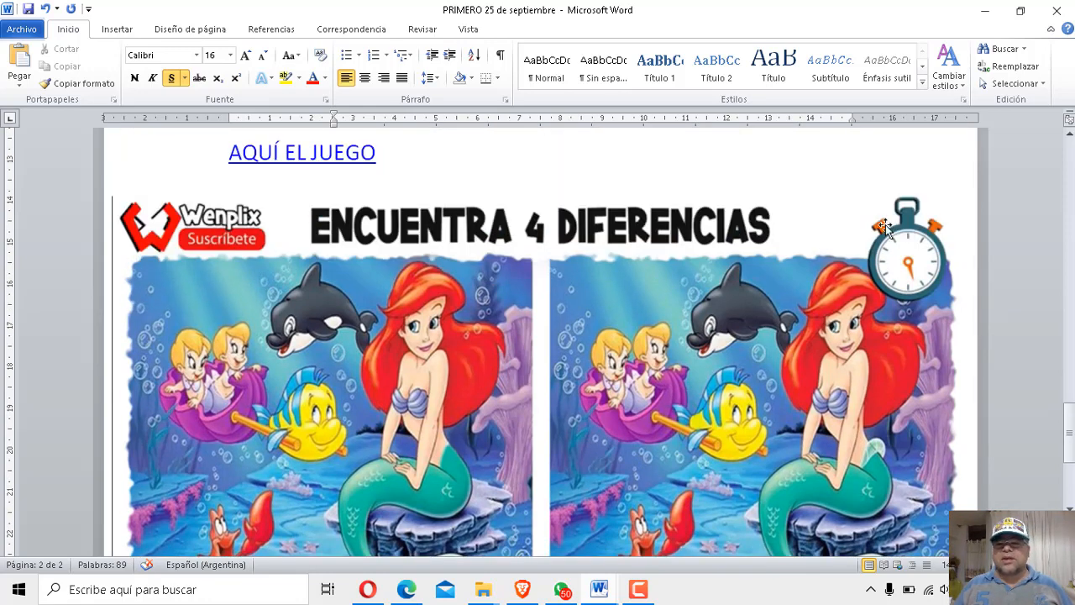
scroll(down, 3)
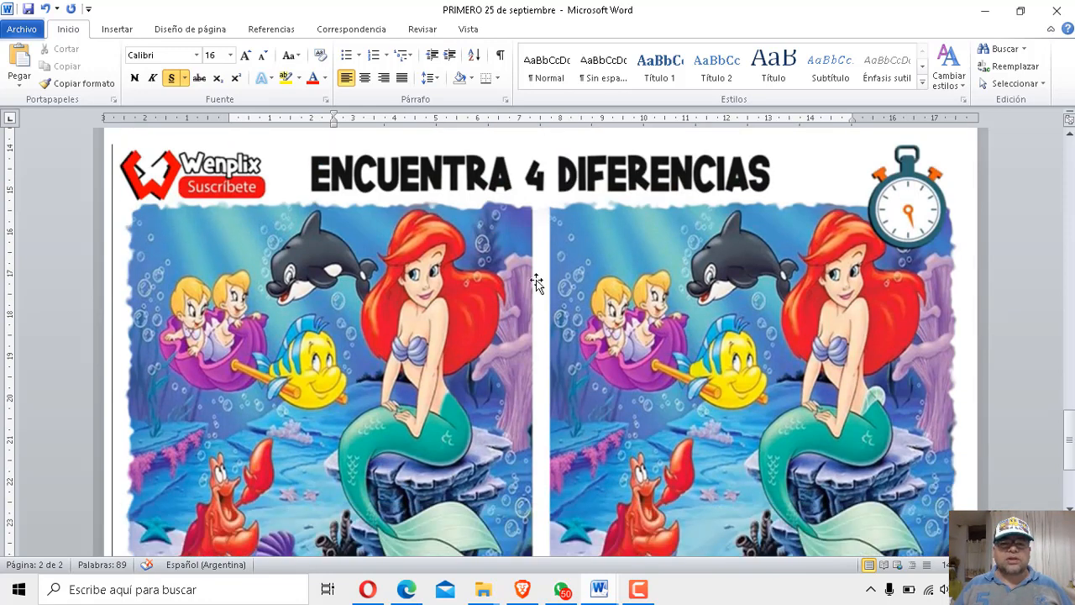
scroll(down, 3)
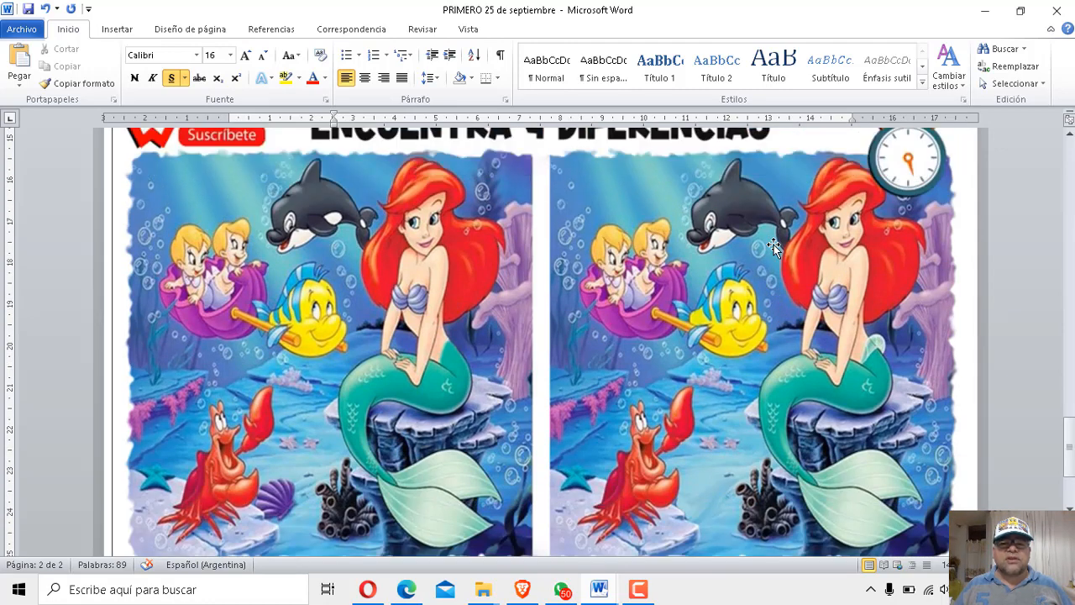
scroll(down, 3)
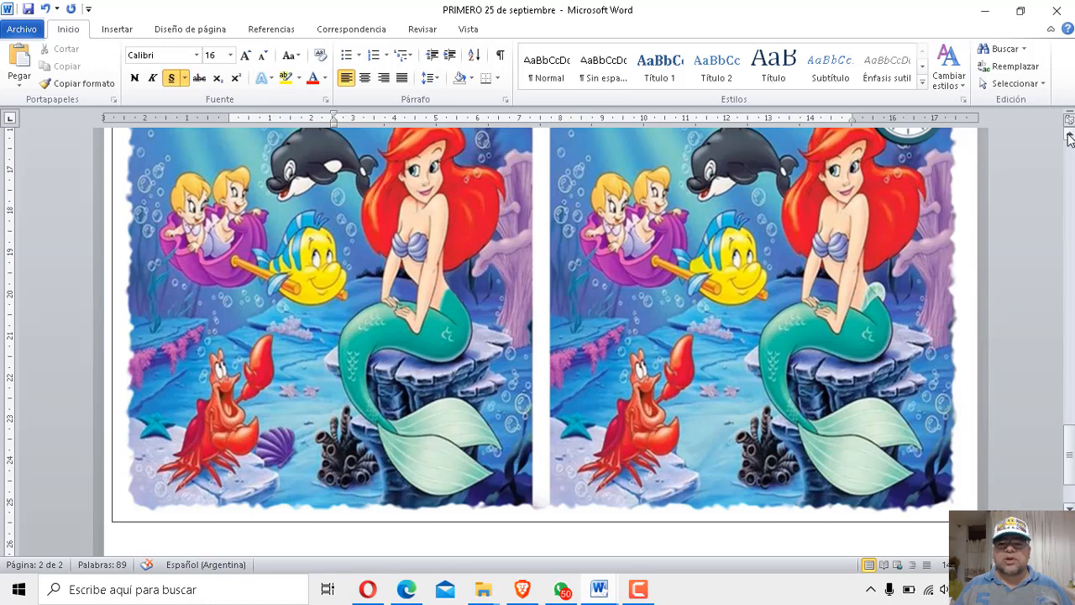
scroll(down, 3)
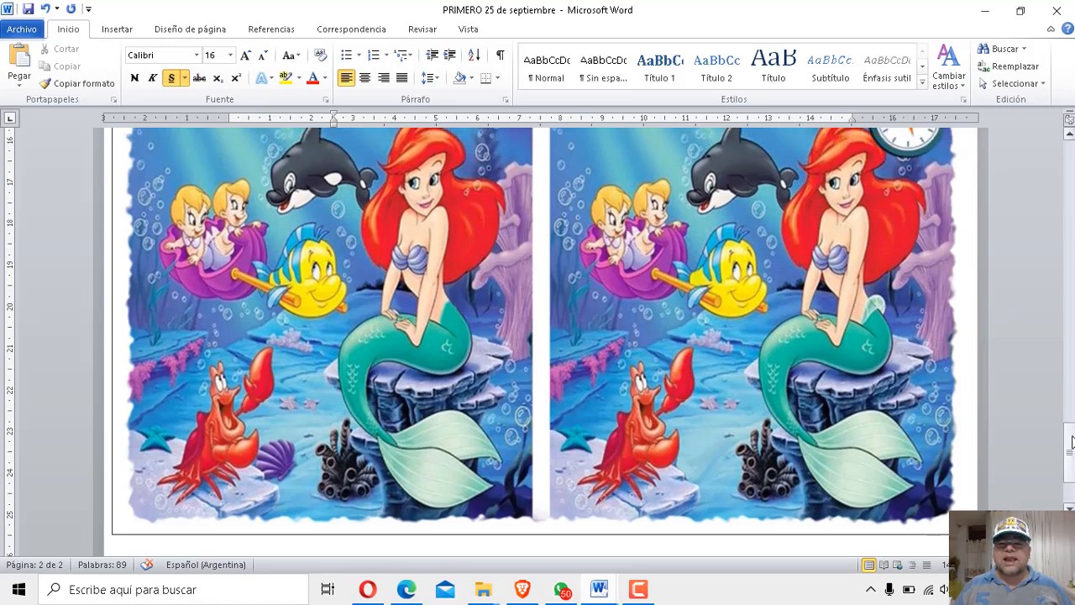
scroll(up, 3)
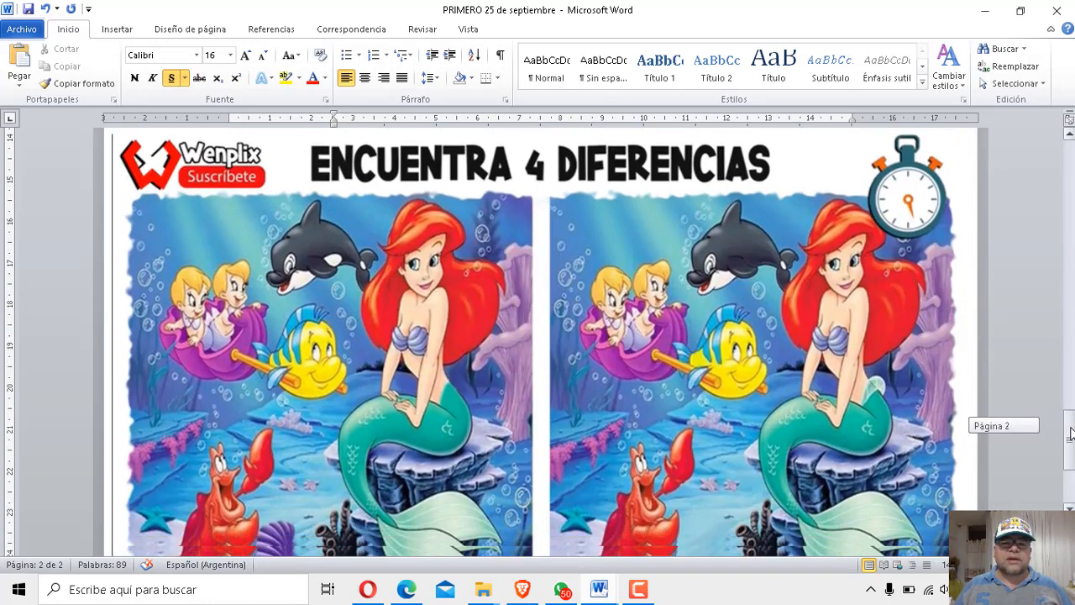
scroll(down, 3)
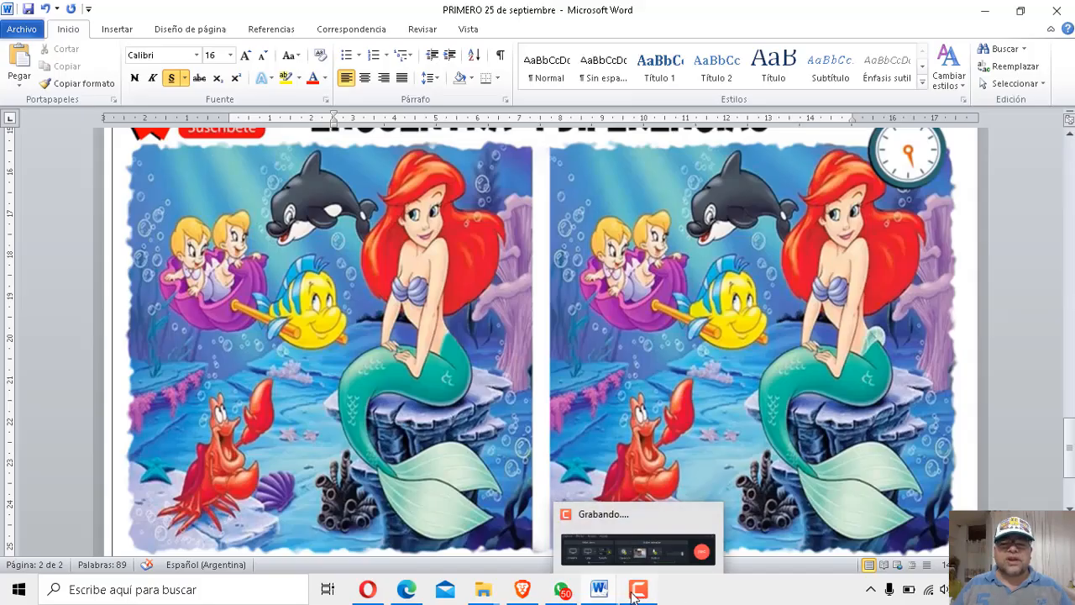
click(638, 588)
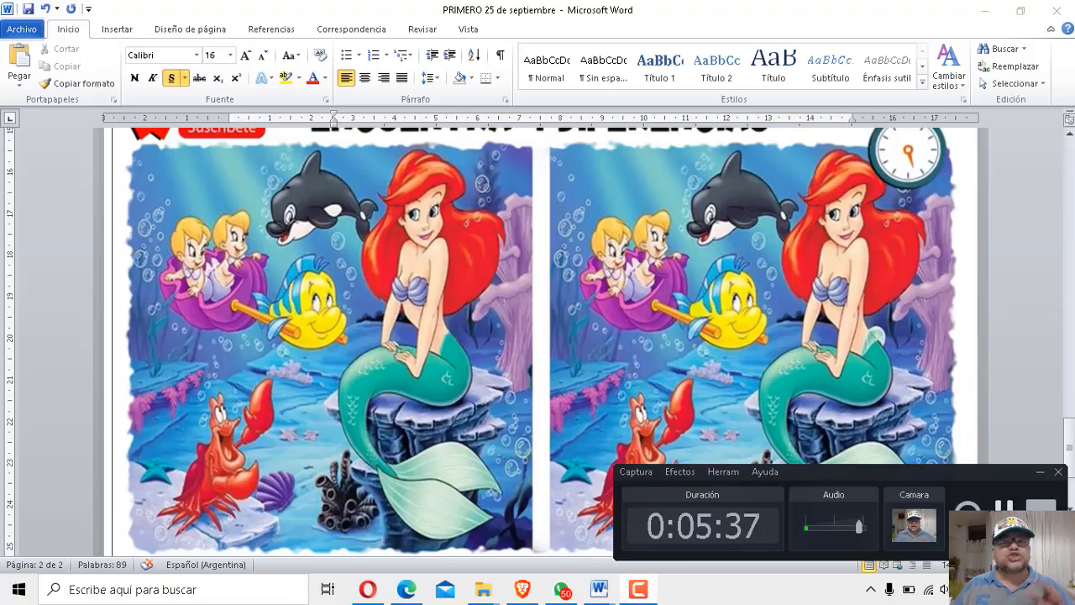